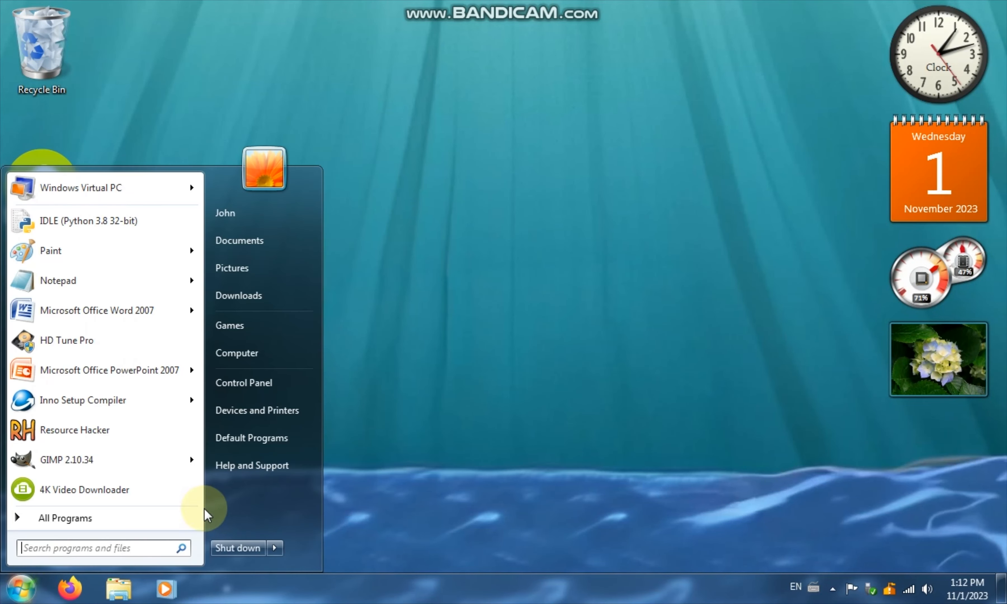
# Step: Search the Start menu for 'run'
pyautogui.write('run')
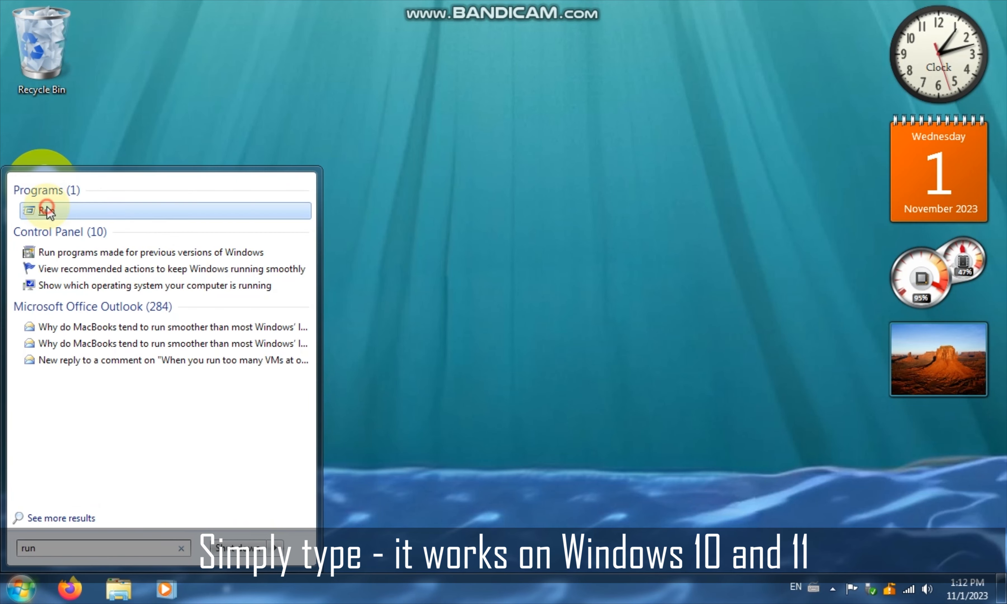
# Step: Launch Run and start Disk Management with diskmgmt.msc
pyautogui.click(45, 211)
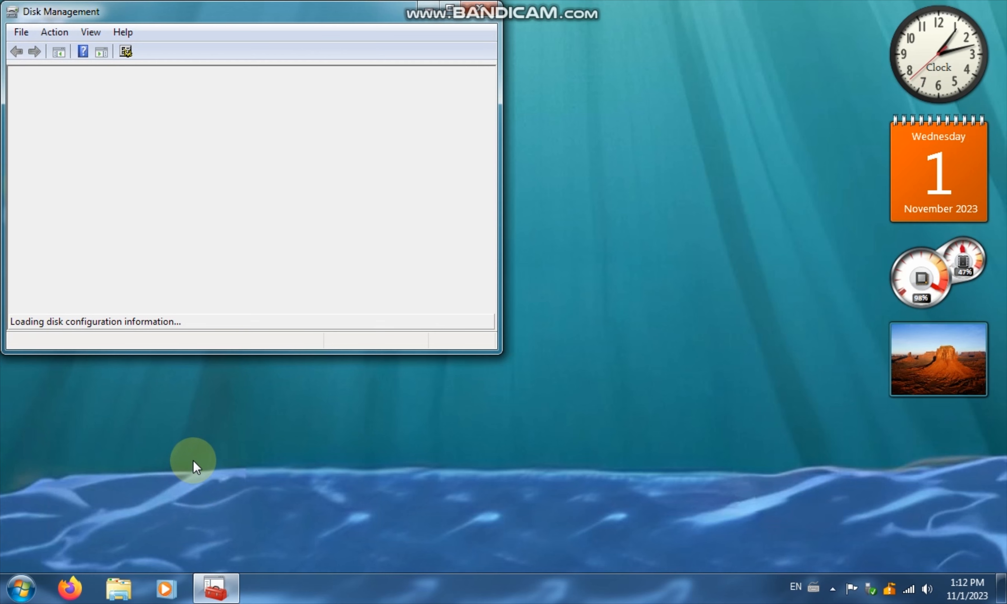